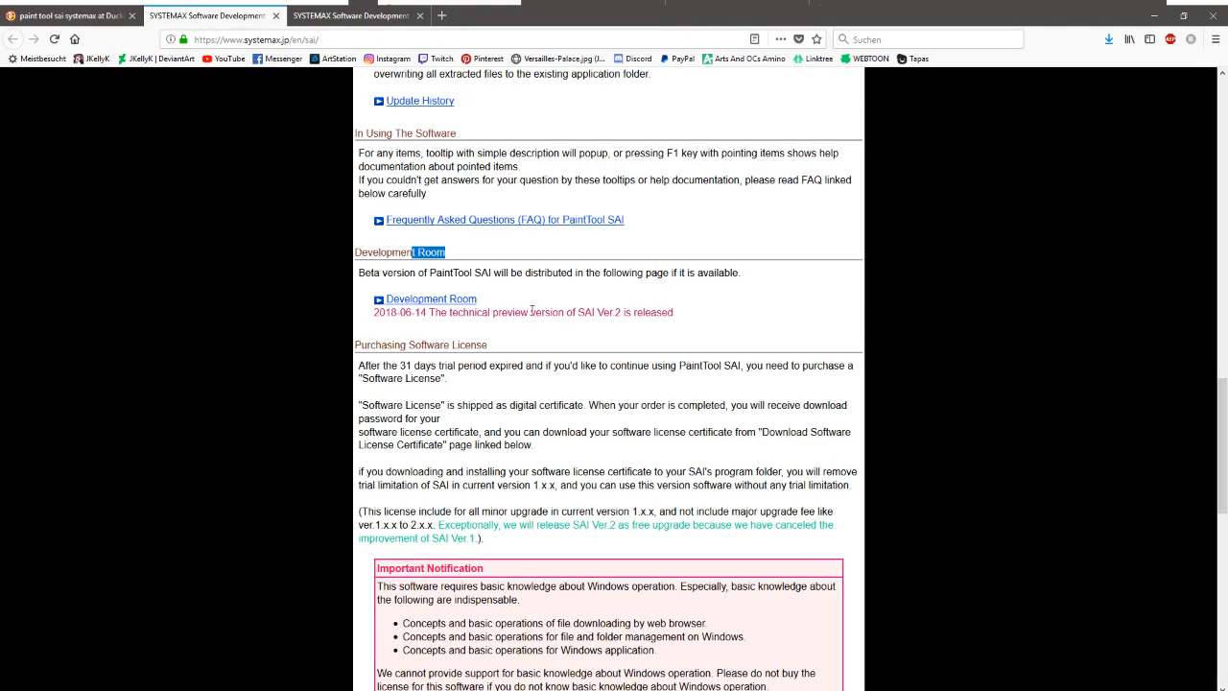
# Step: Scroll through and view the SAI2 Development Room download page
pyautogui.scroll(3)
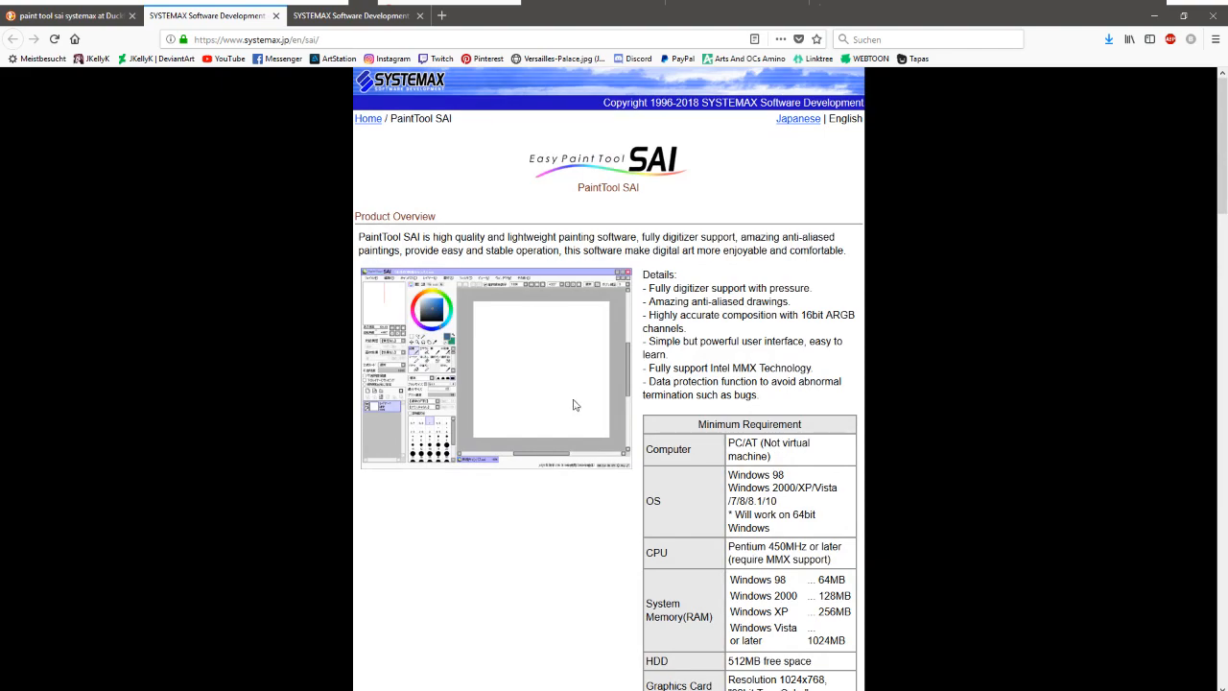
pyautogui.scroll(-3)
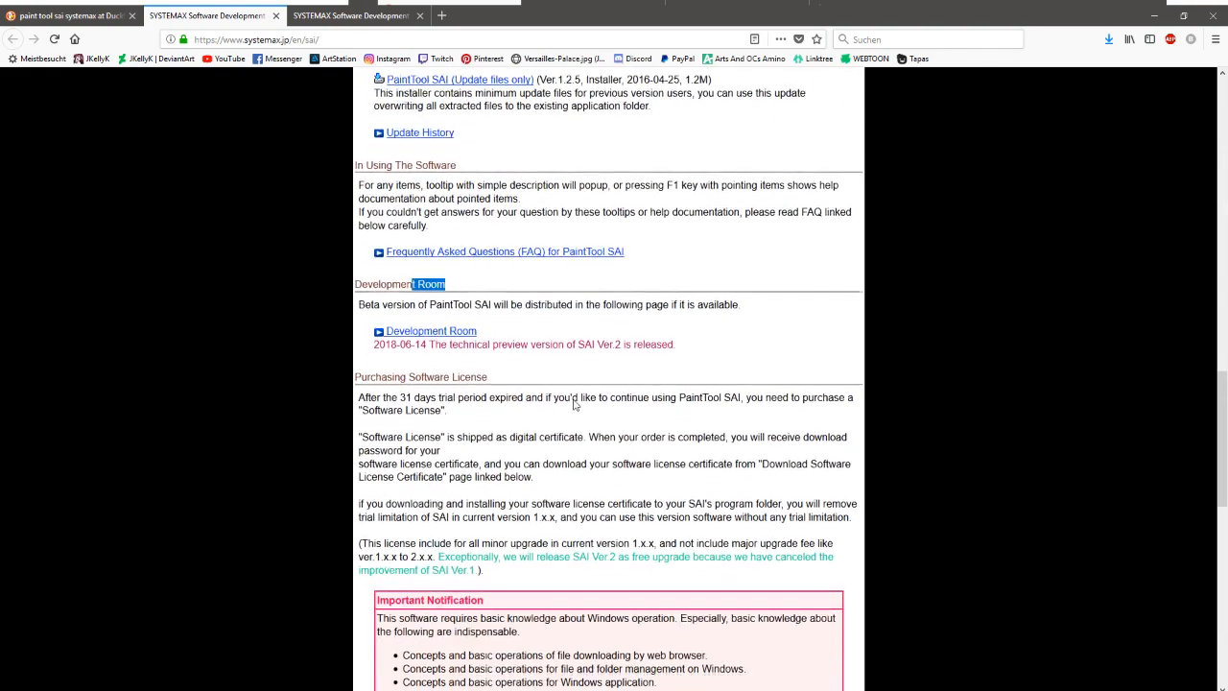
pyautogui.scroll(-3)
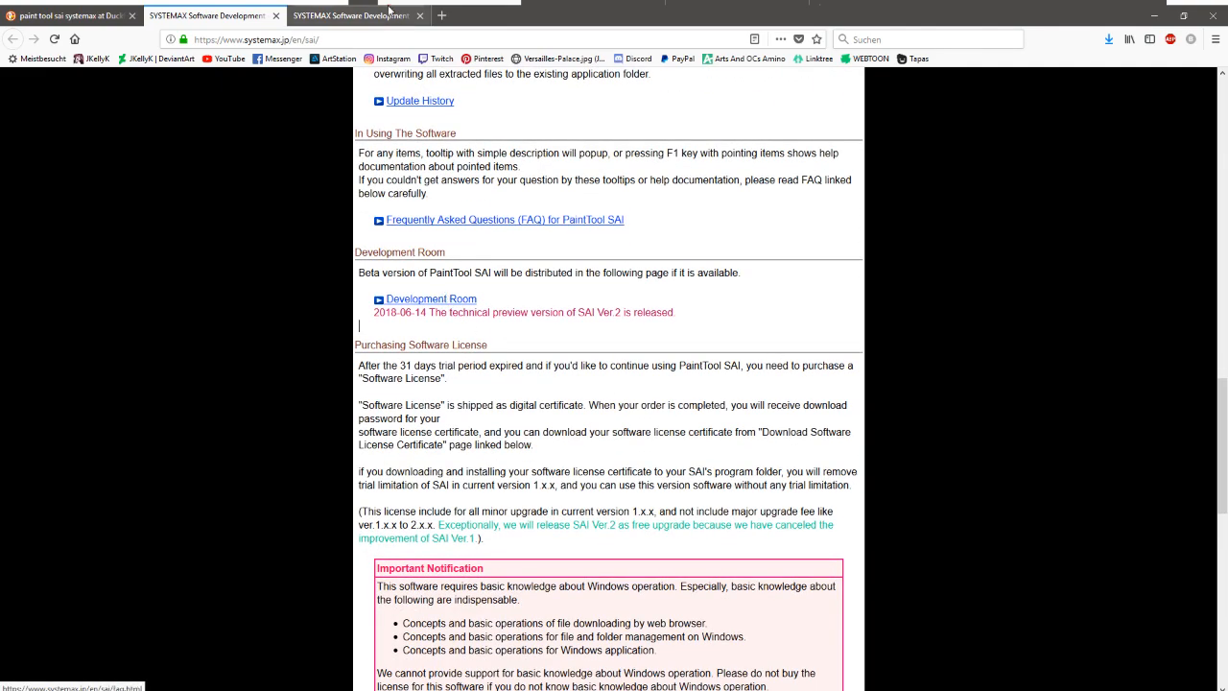
pyautogui.click(431, 299)
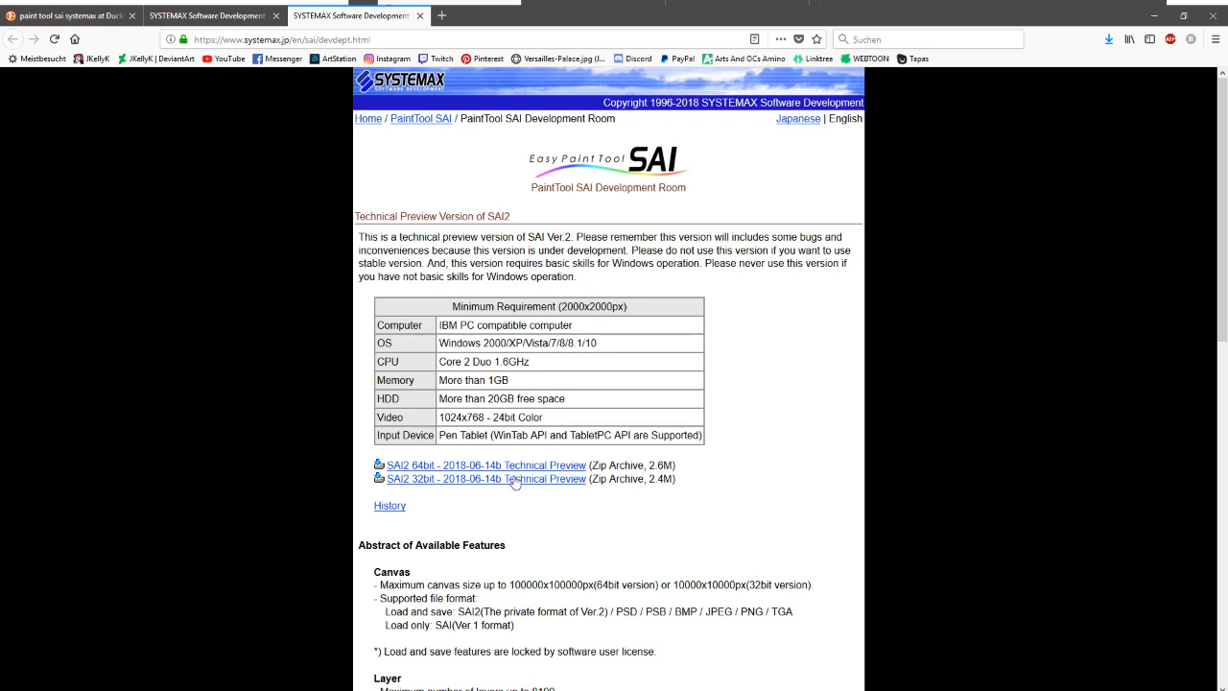
pyautogui.moveTo(472, 489)
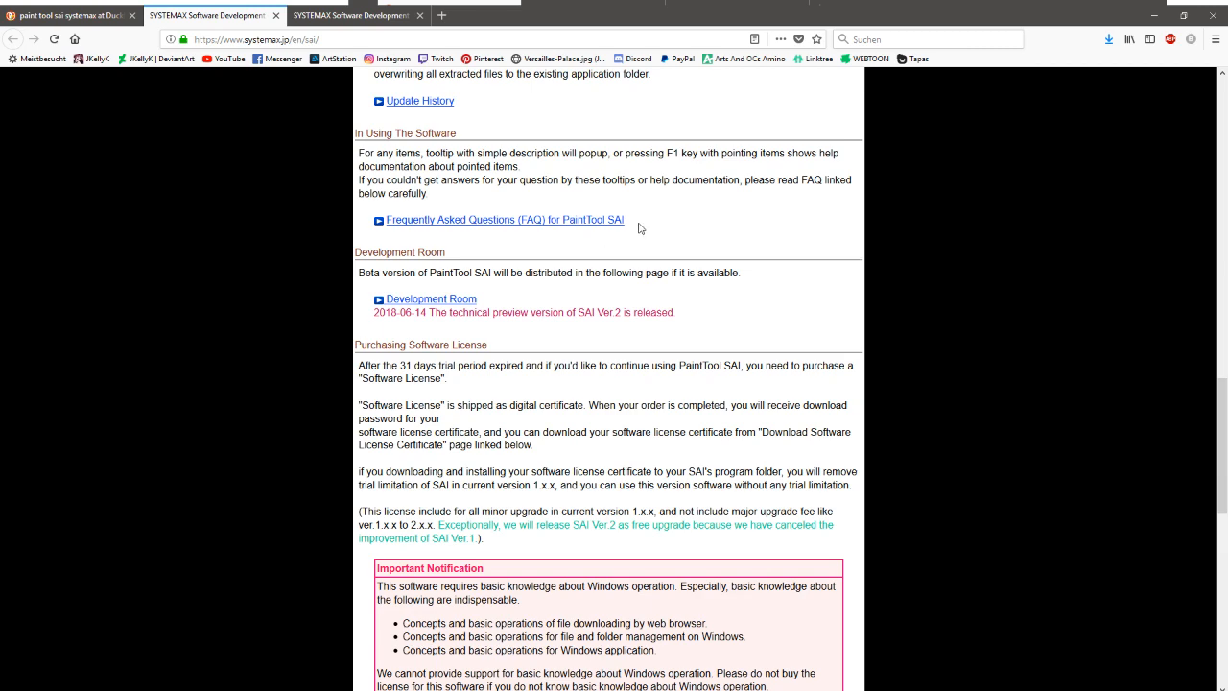
pyautogui.scroll(-3)
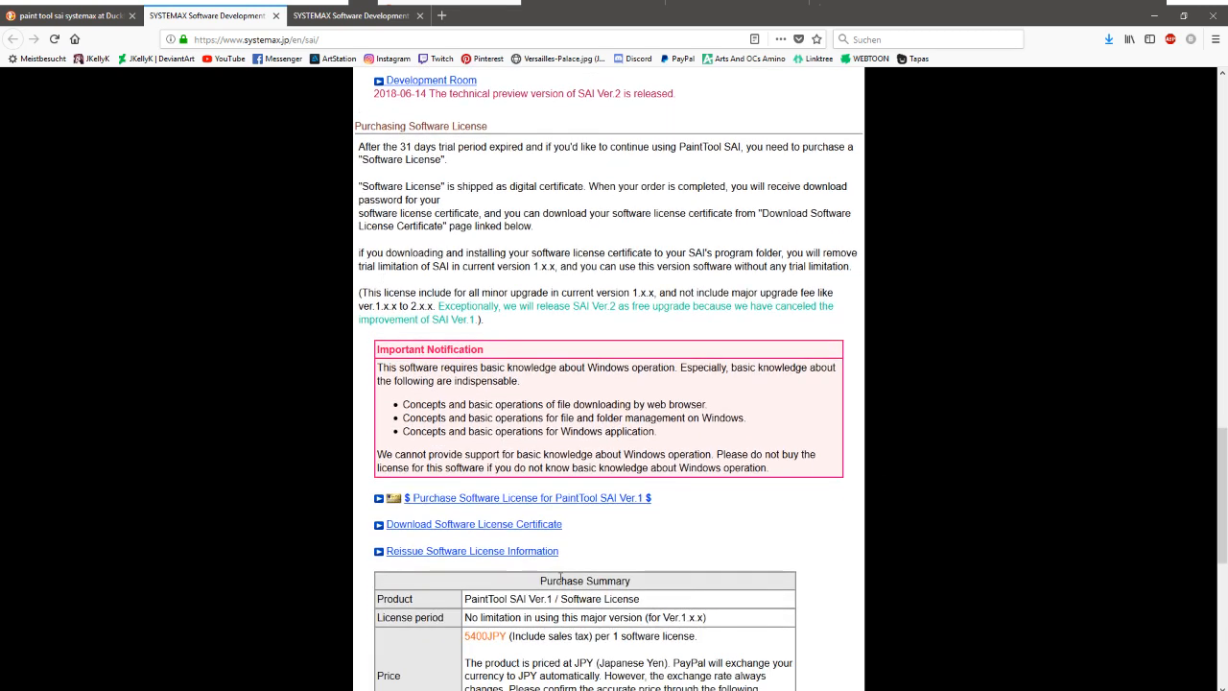
pyautogui.scroll(-3)
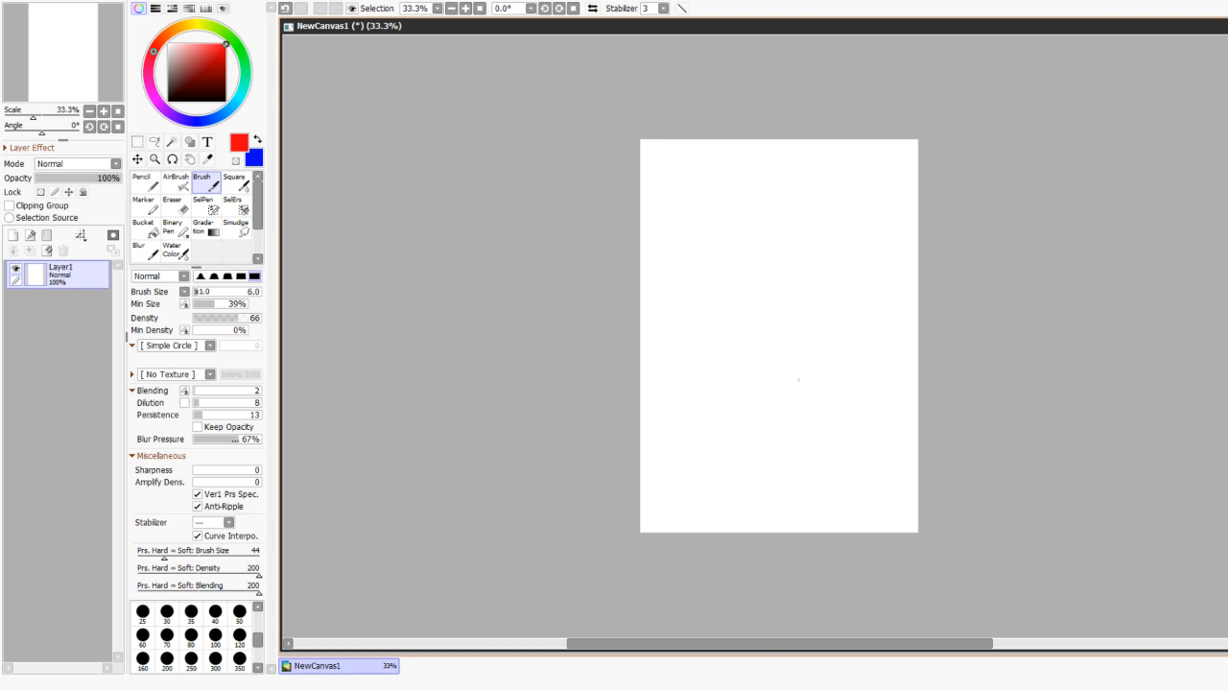
pyautogui.moveTo(82, 190)
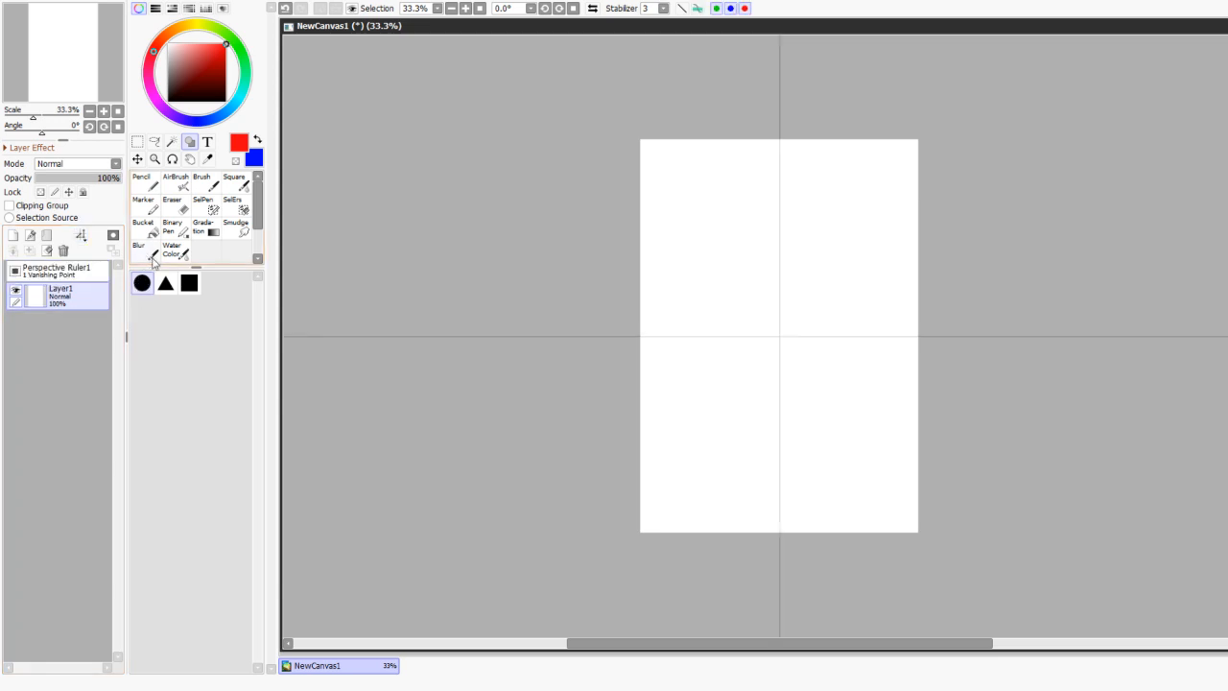
pyautogui.moveTo(606, 352)
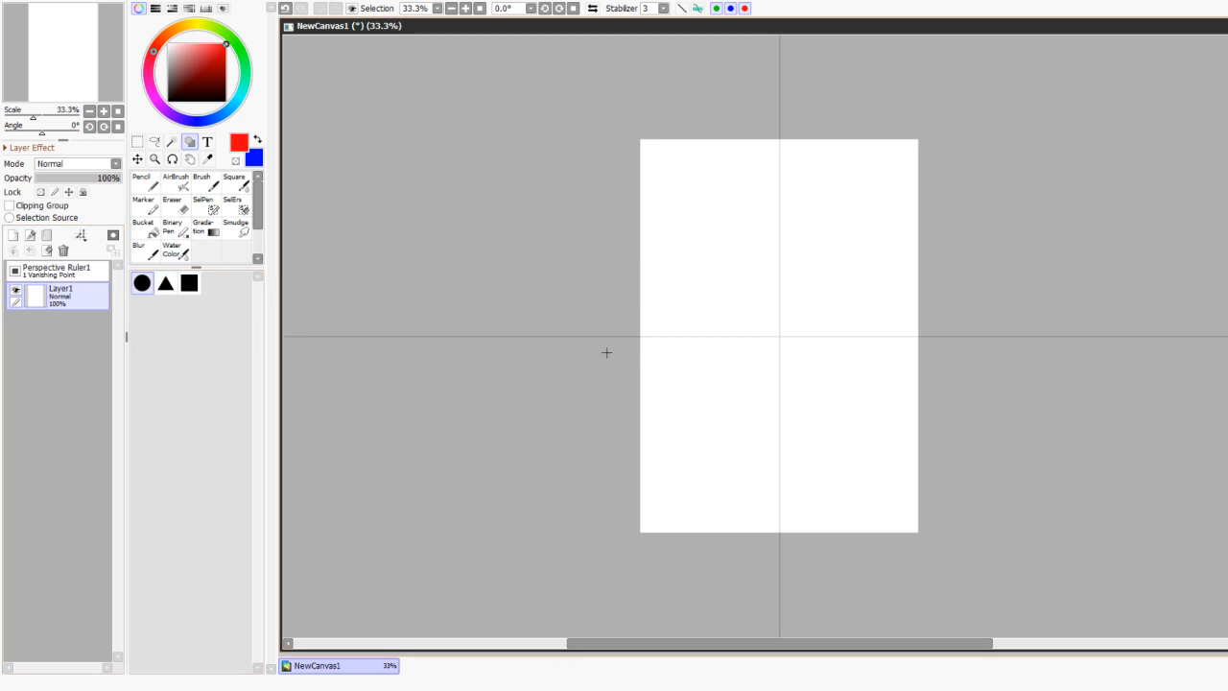
pyautogui.moveTo(261, 52)
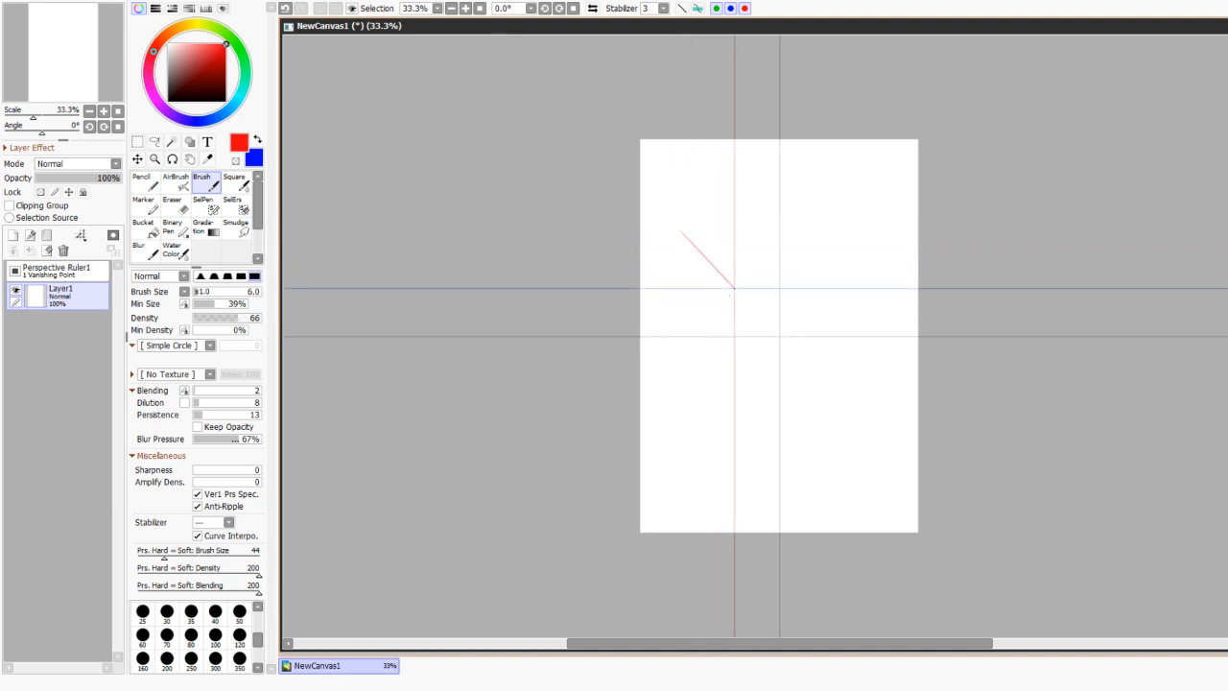
# Step: Draw red cube edges receding to the vanishing point, undoing one stray freehand stroke
pyautogui.moveTo(660, 211); pyautogui.dragTo(768, 326)
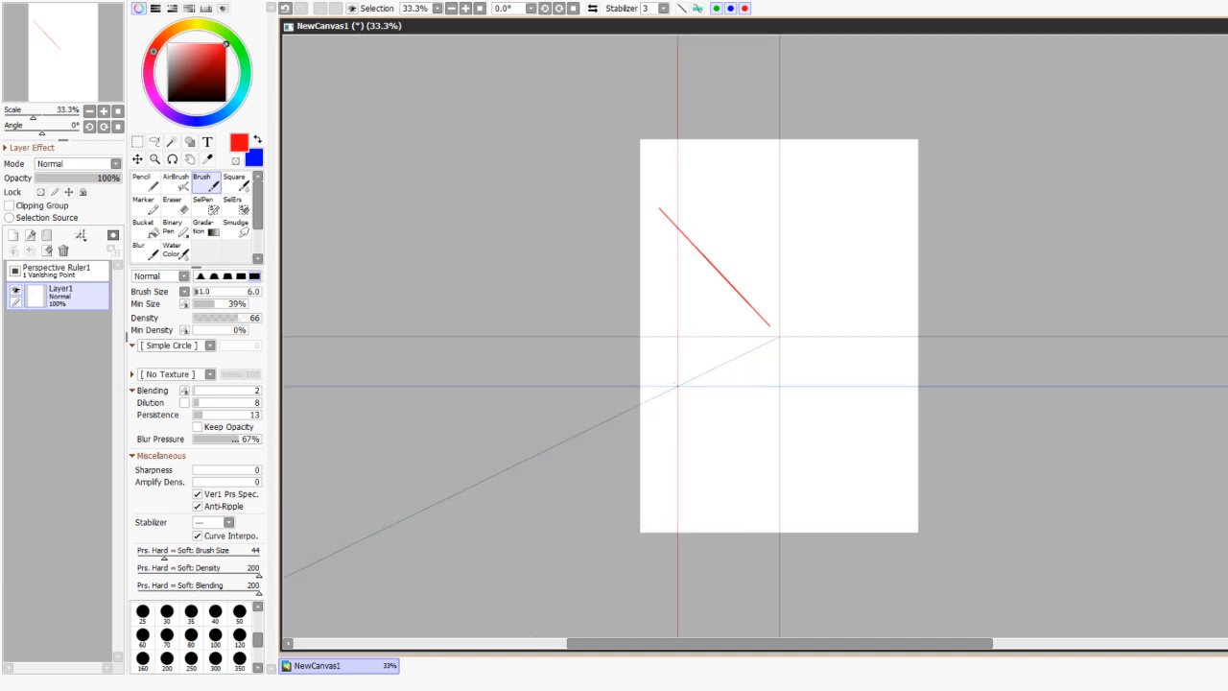
pyautogui.moveTo(662, 214); pyautogui.dragTo(794, 252)
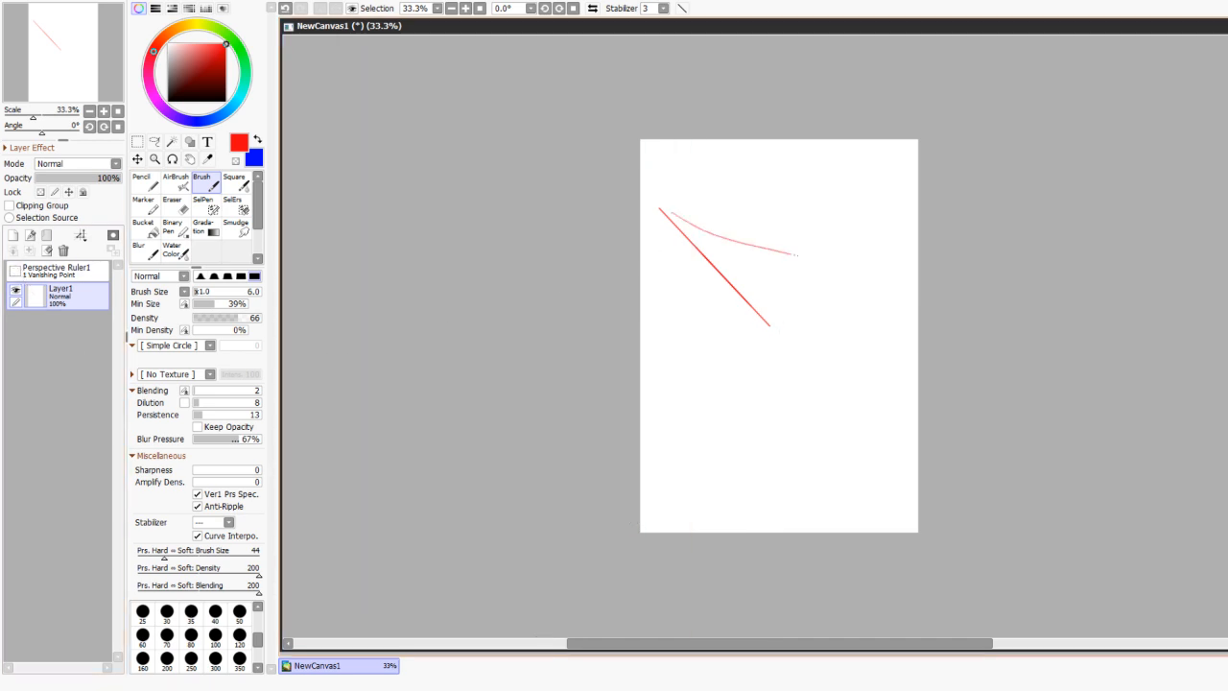
pyautogui.press('ctrl+z')
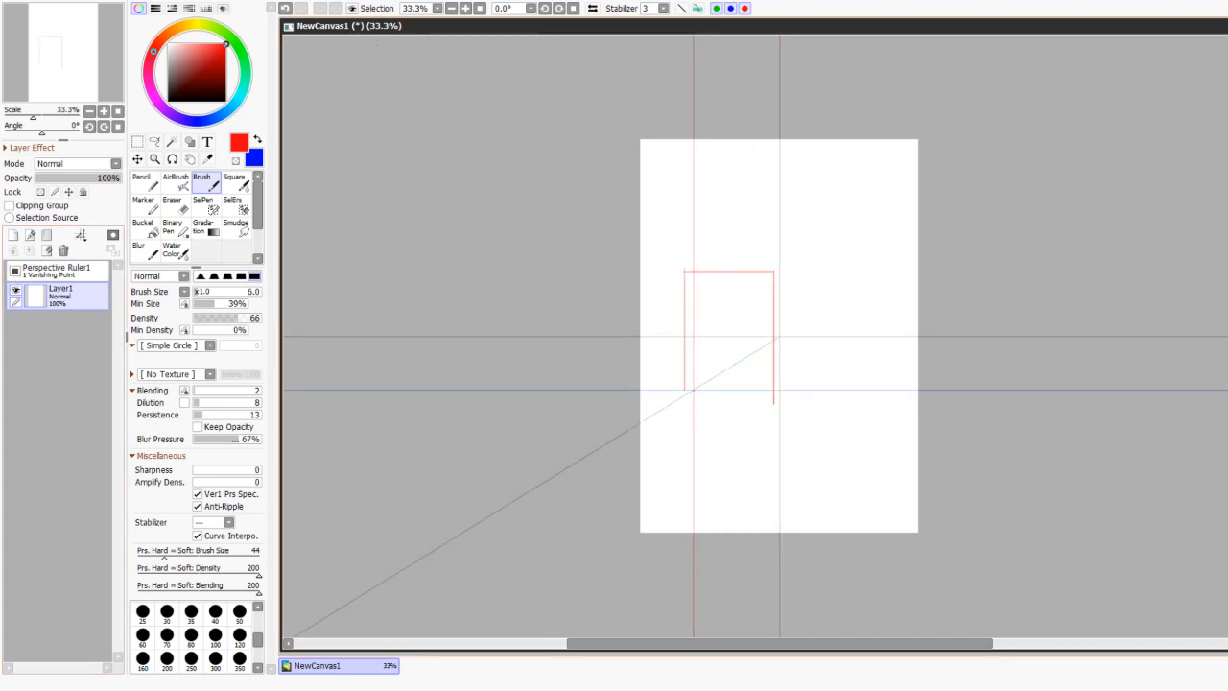
pyautogui.moveTo(729, 288); pyautogui.dragTo(729, 393)
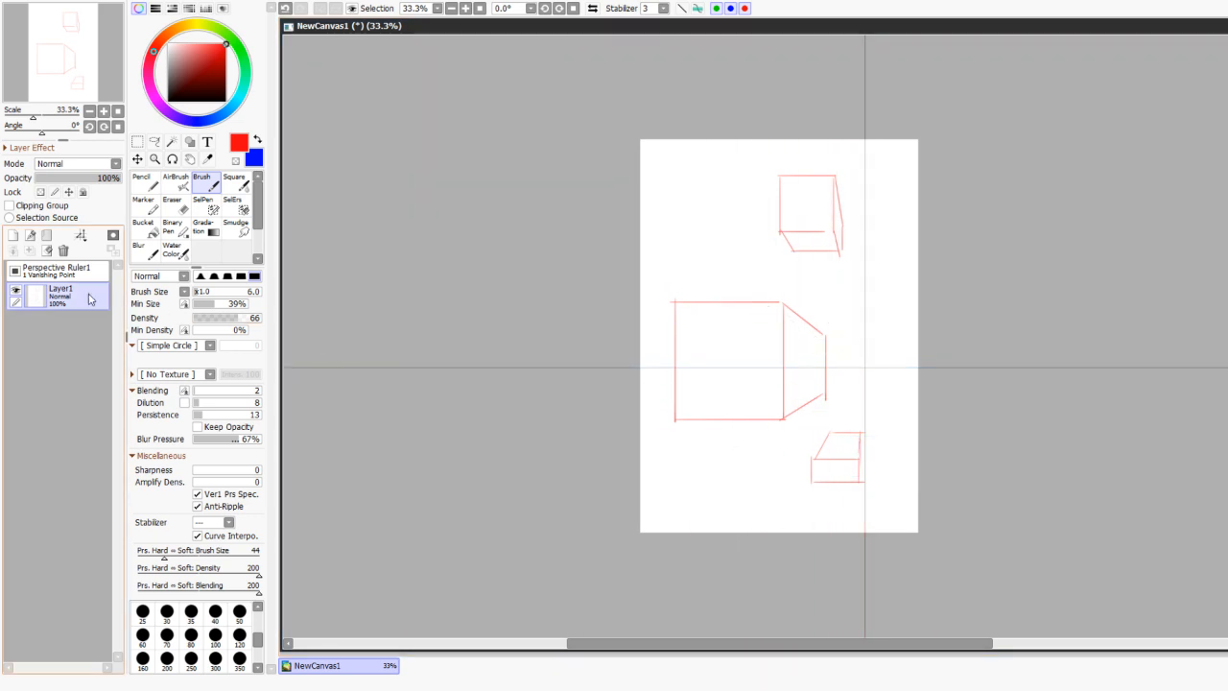
# Step: Add Layer2 above Layer1 and sketch guide lines over the cubes on it
pyautogui.click(55, 270)
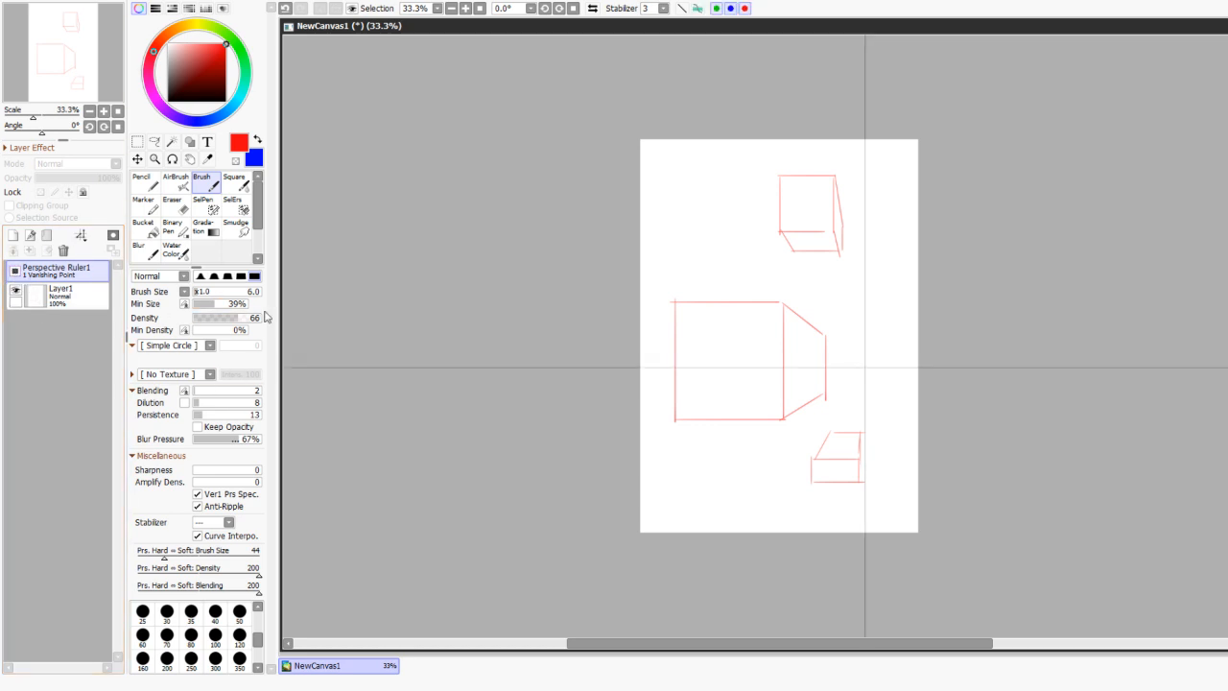
pyautogui.click(60, 294)
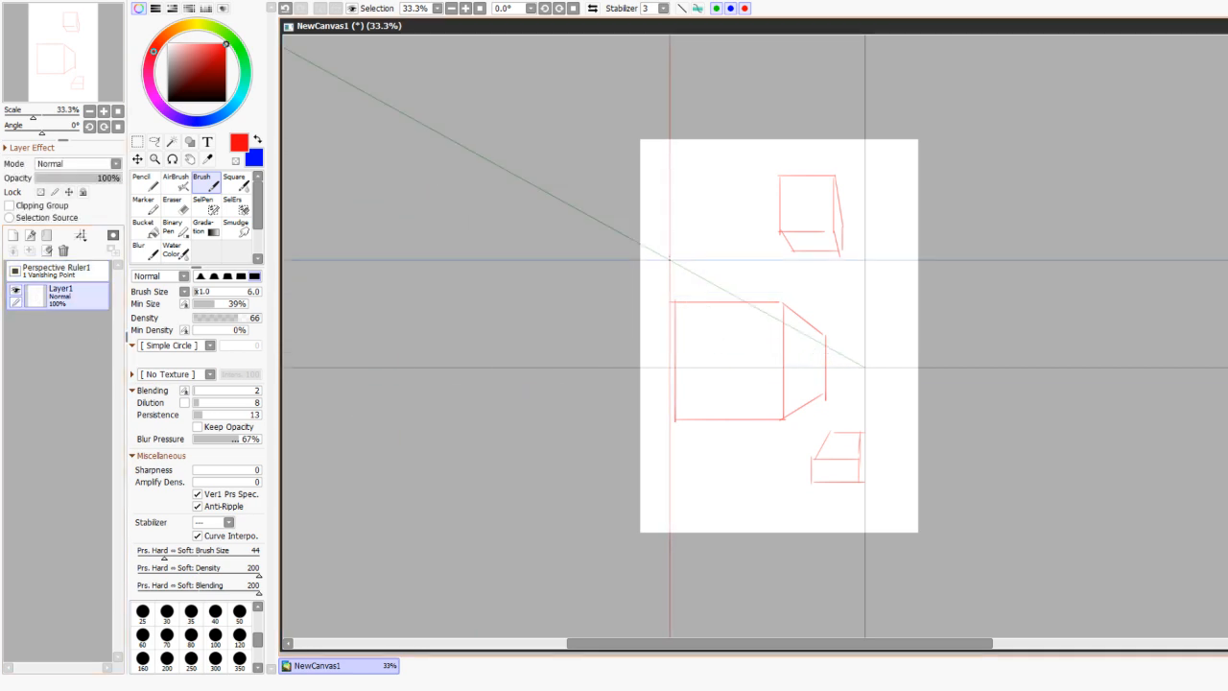
pyautogui.click(13, 235)
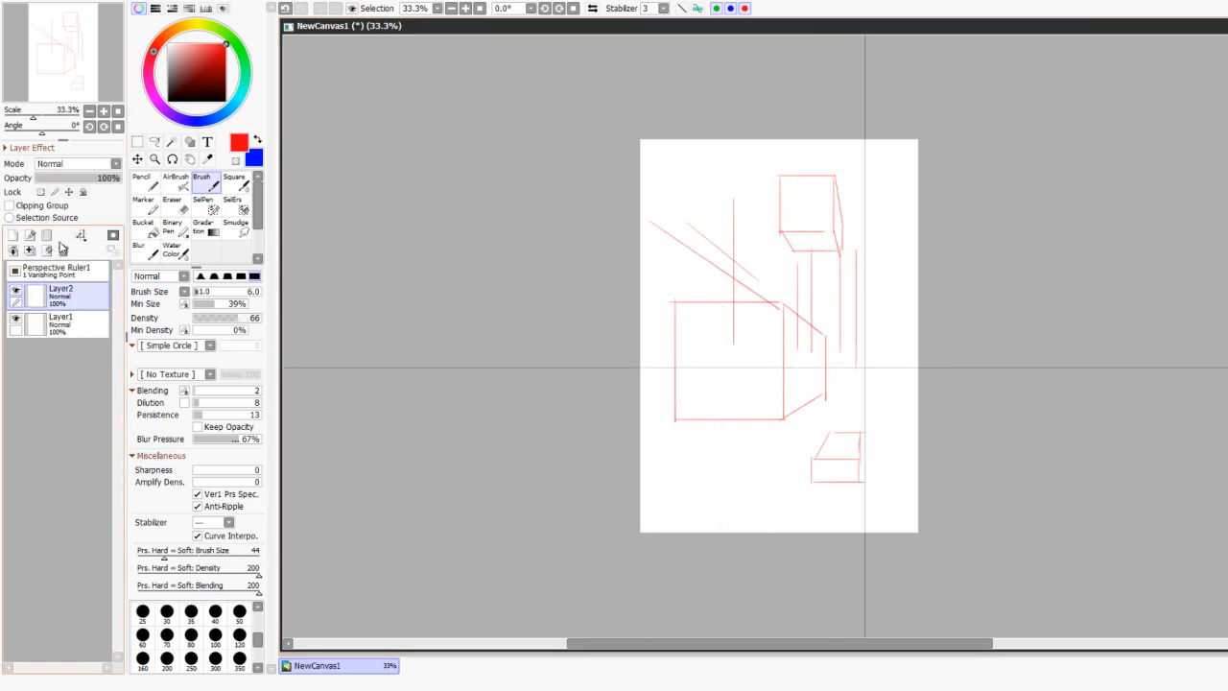
pyautogui.moveTo(797, 259); pyautogui.dragTo(759, 303)
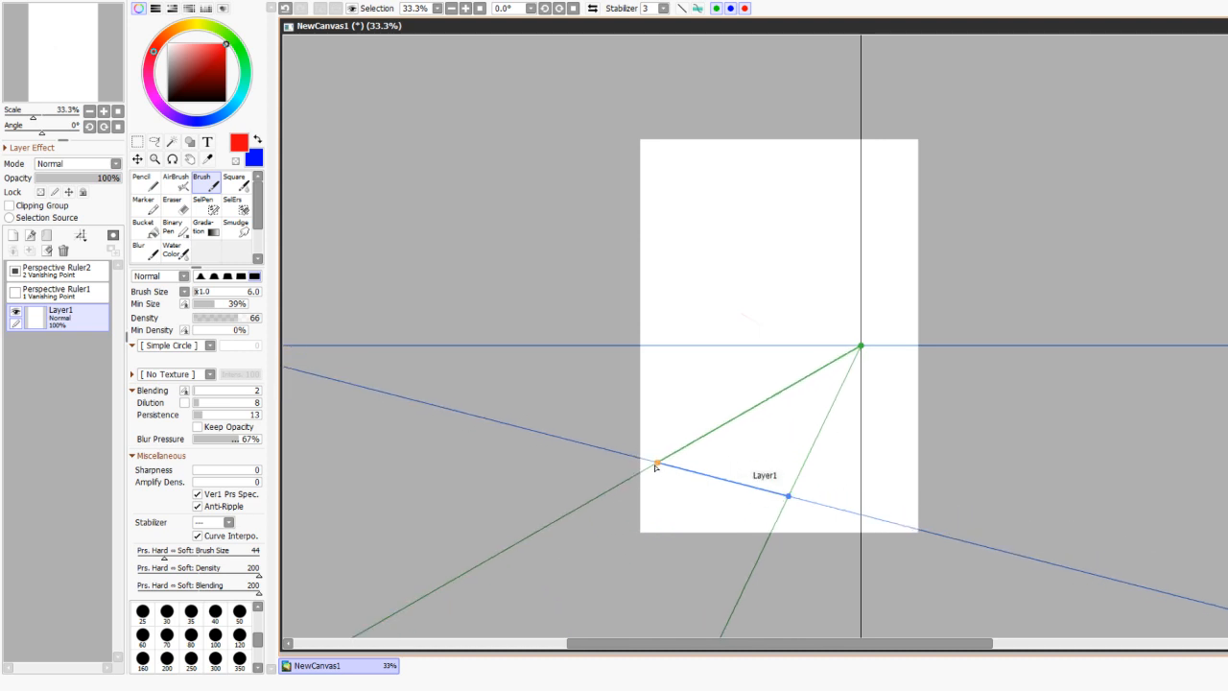
# Step: Move a two-point ruler vanishing point, then sketch cube edges in two-point perspective
pyautogui.moveTo(861, 345); pyautogui.dragTo(956, 384)
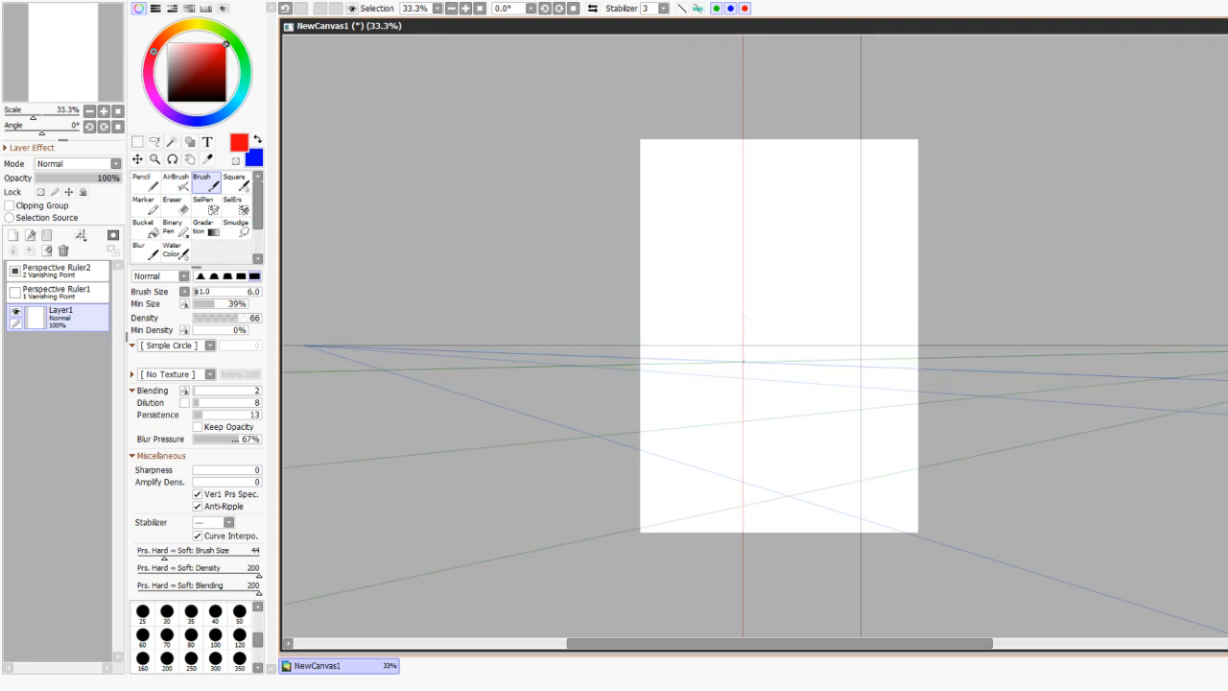
pyautogui.moveTo(689, 282); pyautogui.dragTo(777, 420)
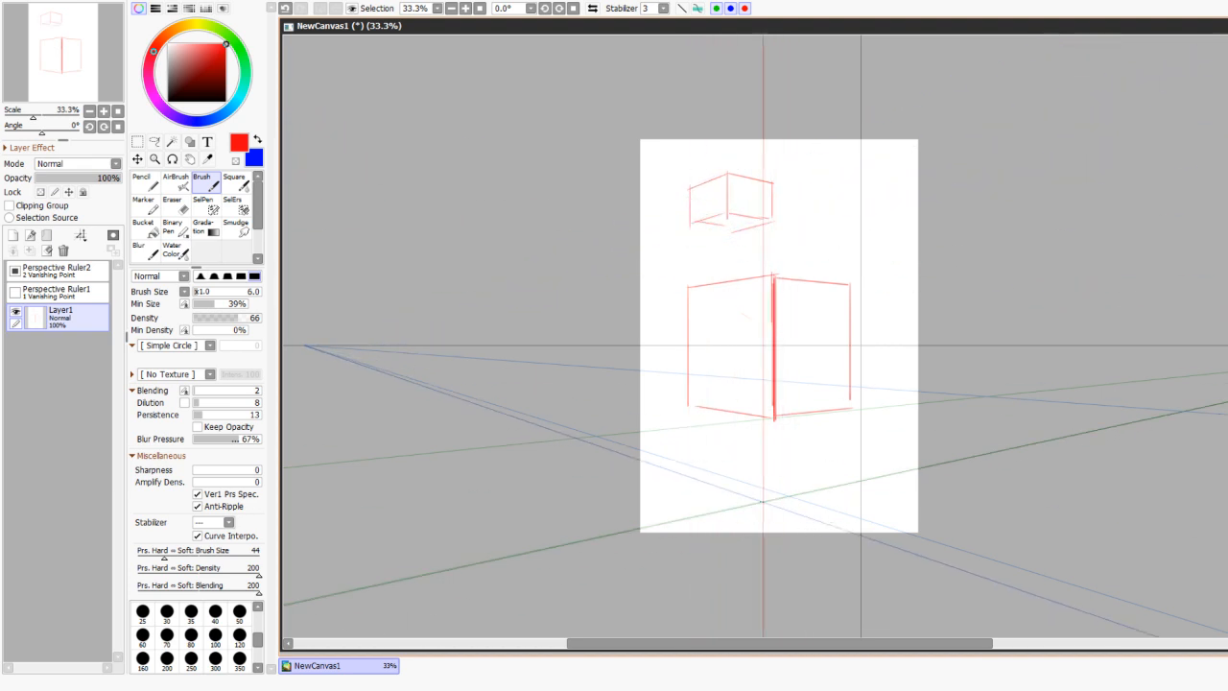
pyautogui.moveTo(715, 499); pyautogui.dragTo(734, 518)
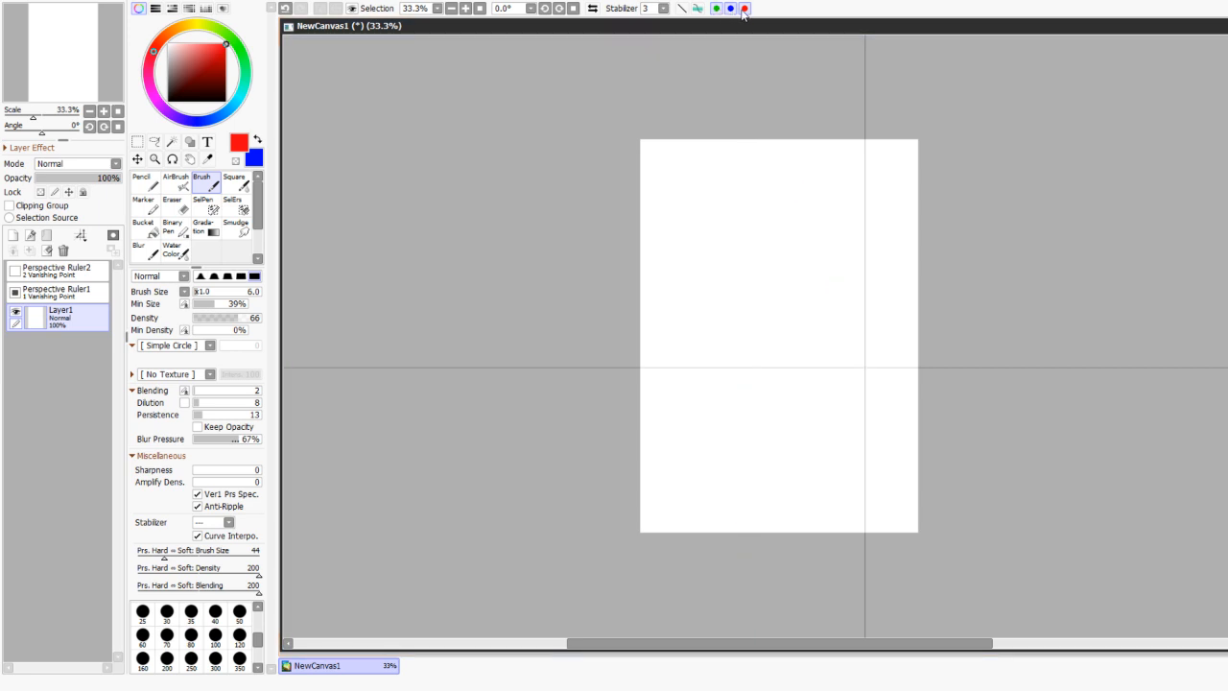
# Step: Toggle a toolbar snap button and test a stroke toward the vanishing point
pyautogui.click(743, 8)
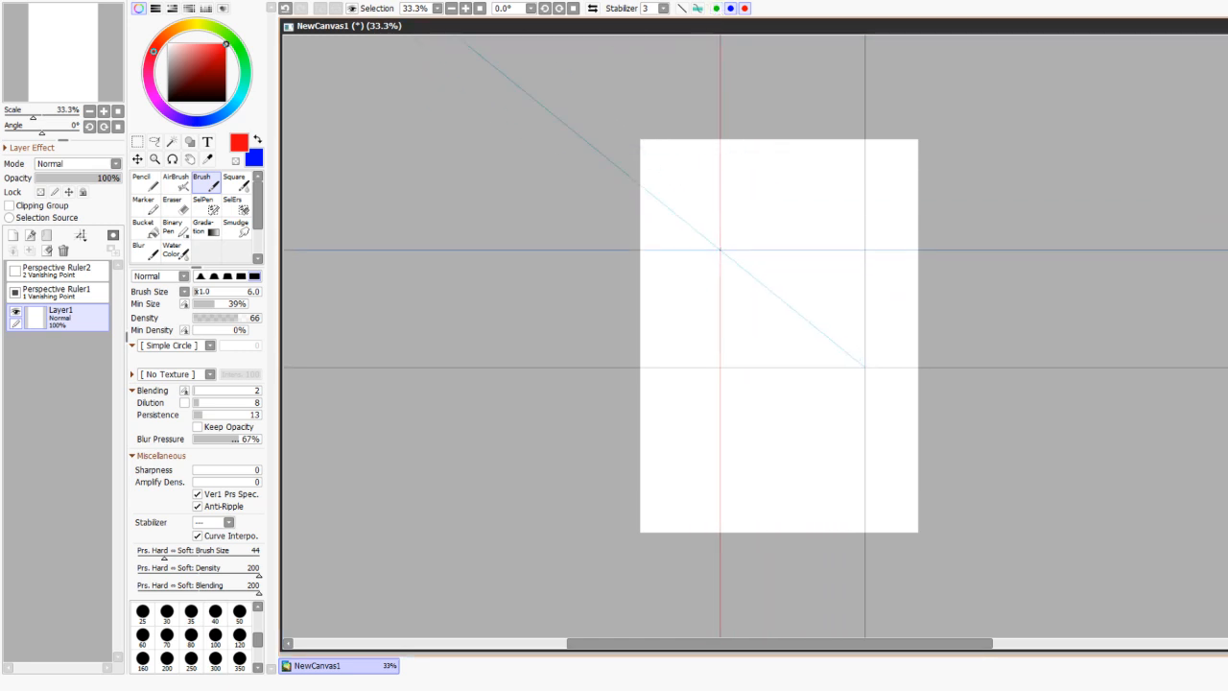
pyautogui.moveTo(720, 235); pyautogui.dragTo(854, 345)
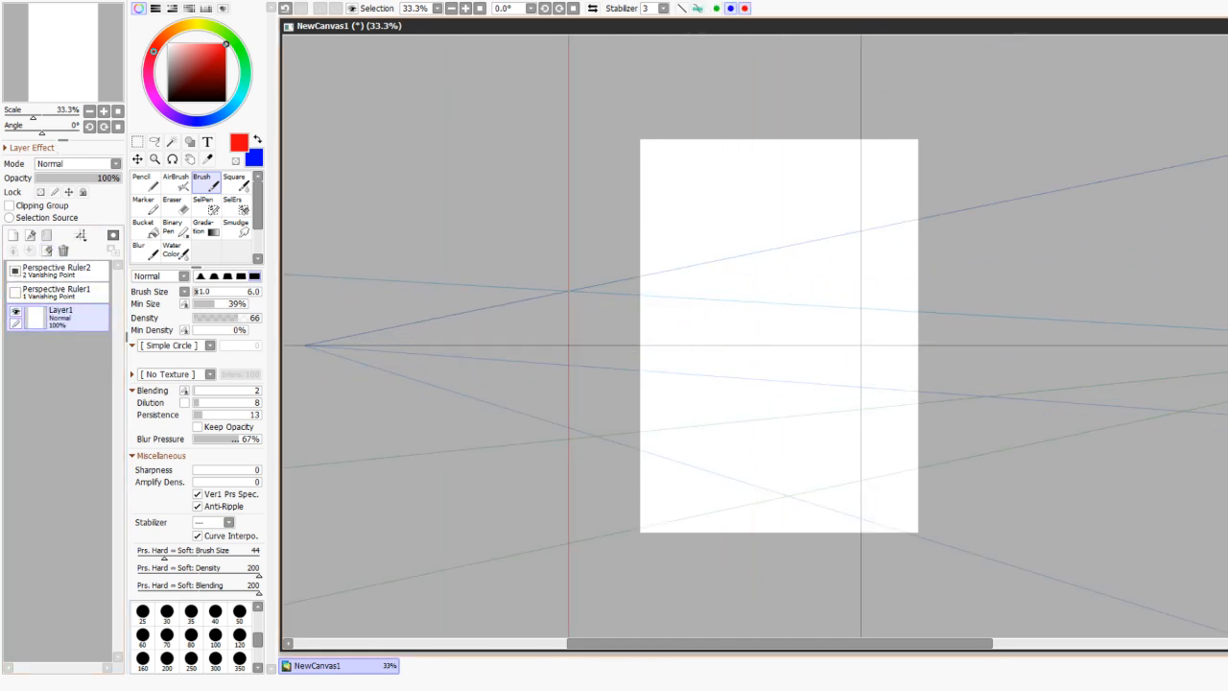
# Step: Hide Perspective Ruler2, add a 3-vanishing-point ruler and reposition its vanishing points
pyautogui.click(81, 235)
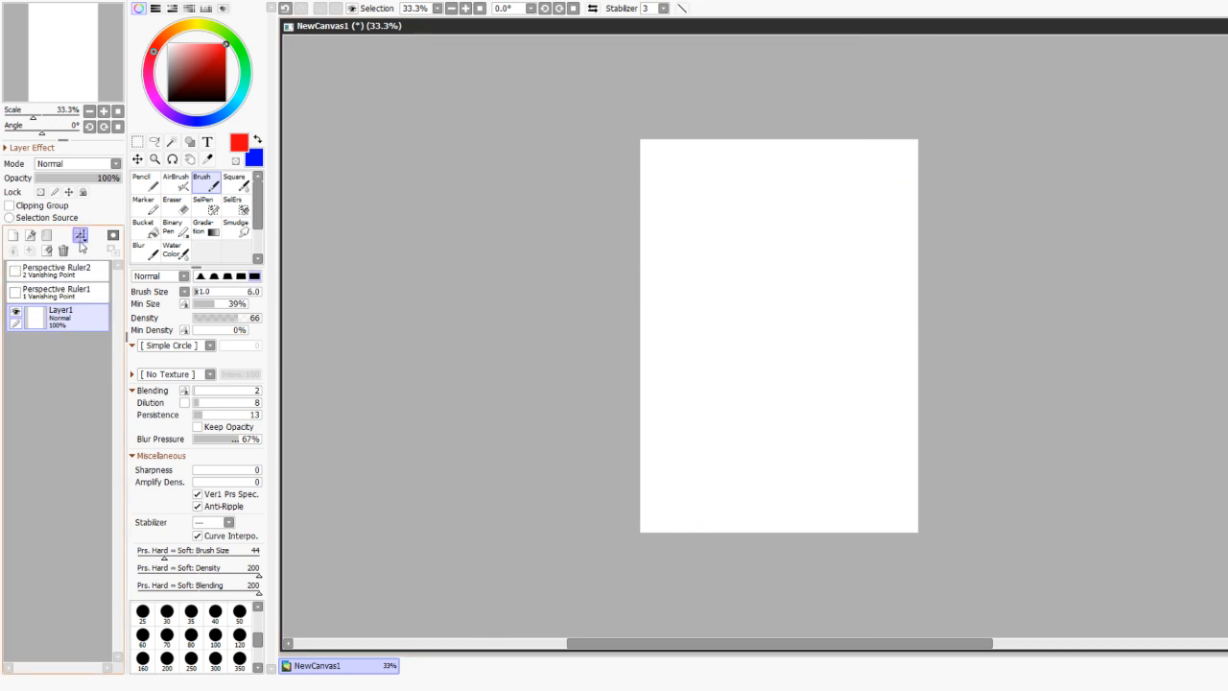
pyautogui.click(80, 235)
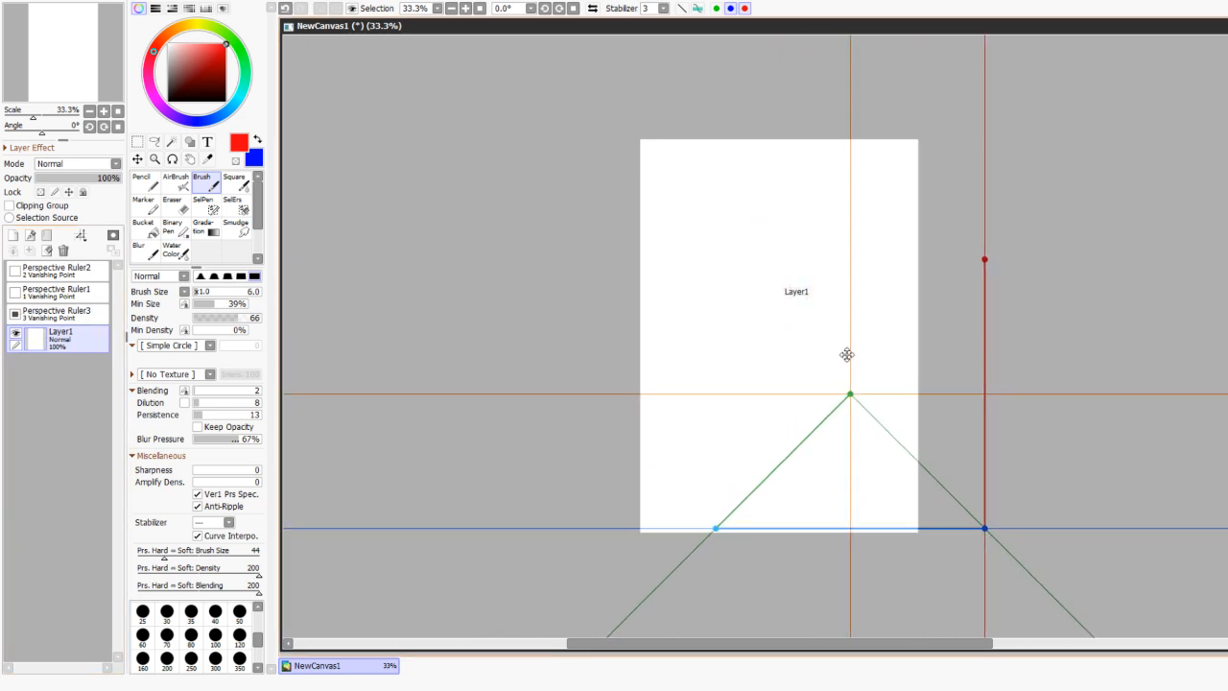
pyautogui.moveTo(984, 528); pyautogui.dragTo(909, 560)
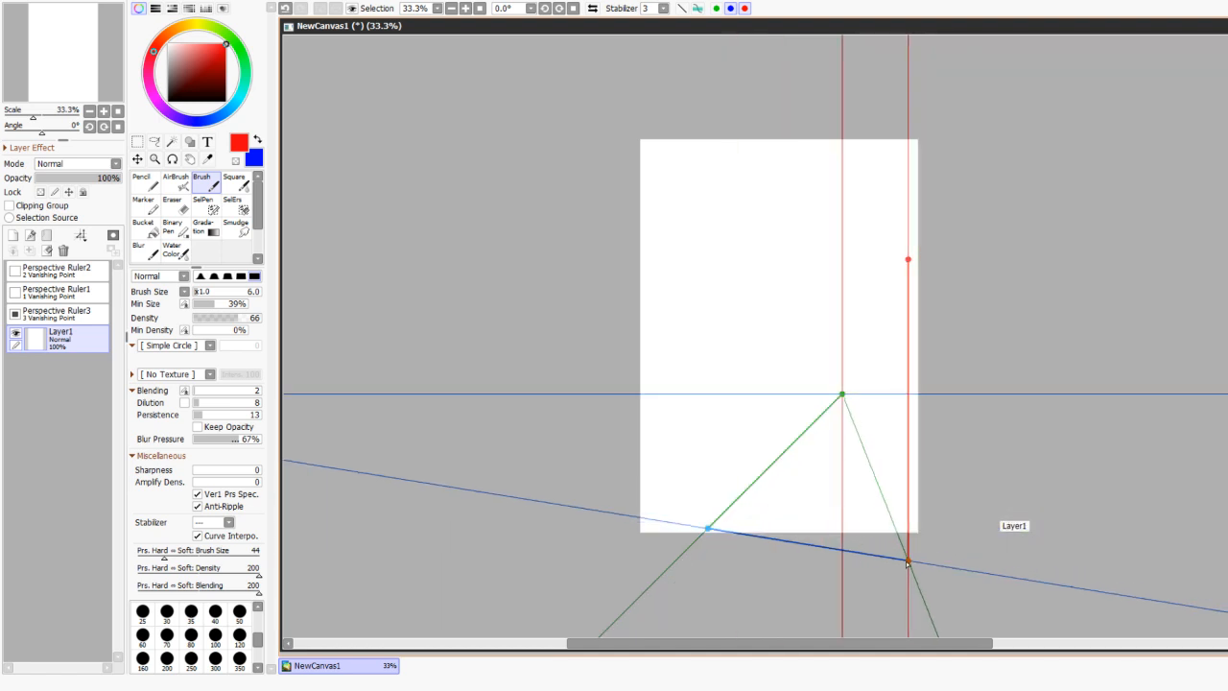
pyautogui.moveTo(909, 561); pyautogui.dragTo(876, 576)
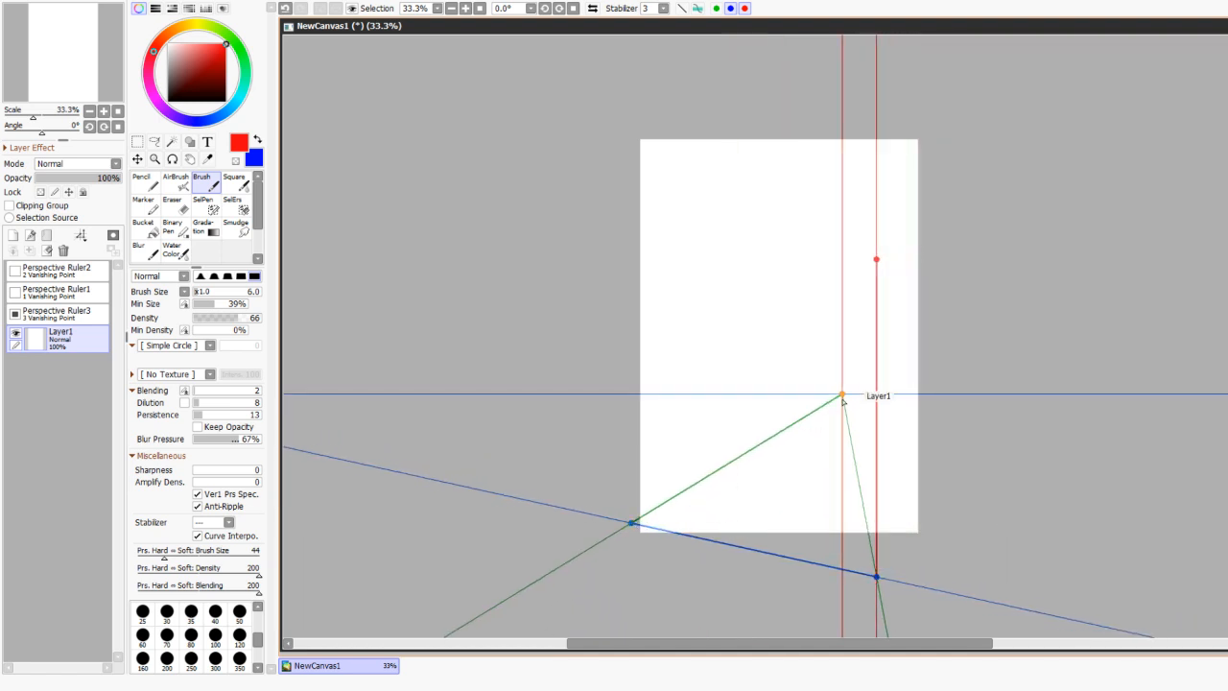
pyautogui.moveTo(843, 395); pyautogui.dragTo(660, 497)
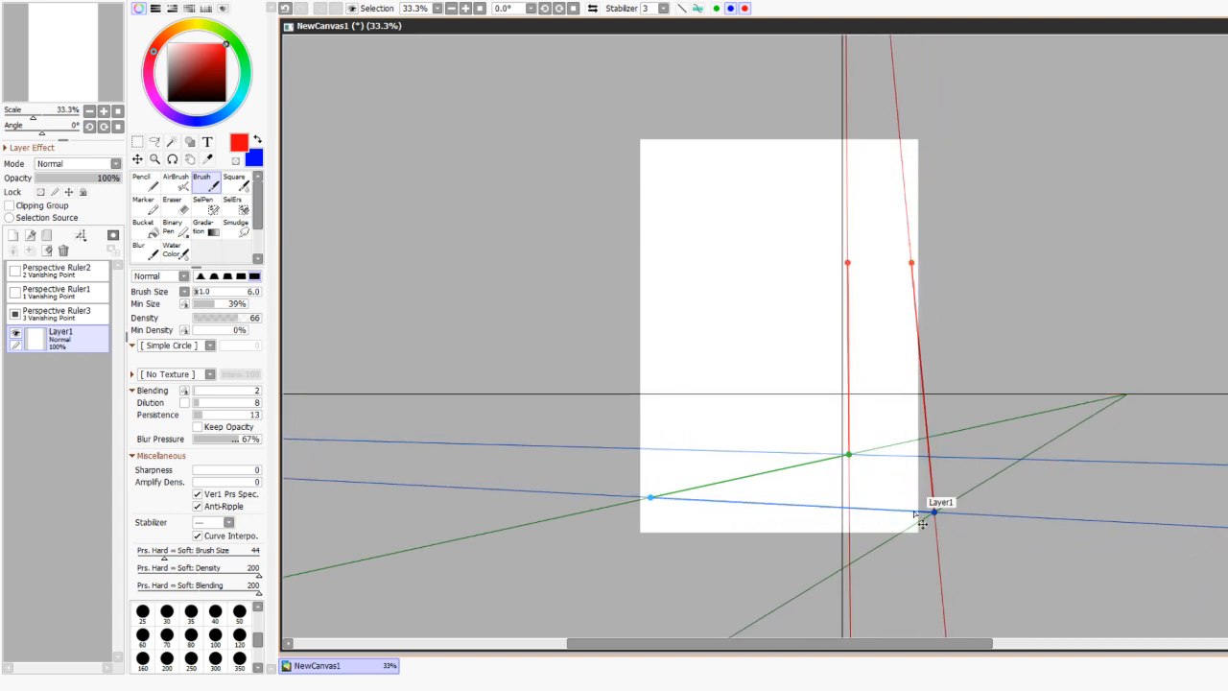
pyautogui.moveTo(934, 510); pyautogui.dragTo(938, 261)
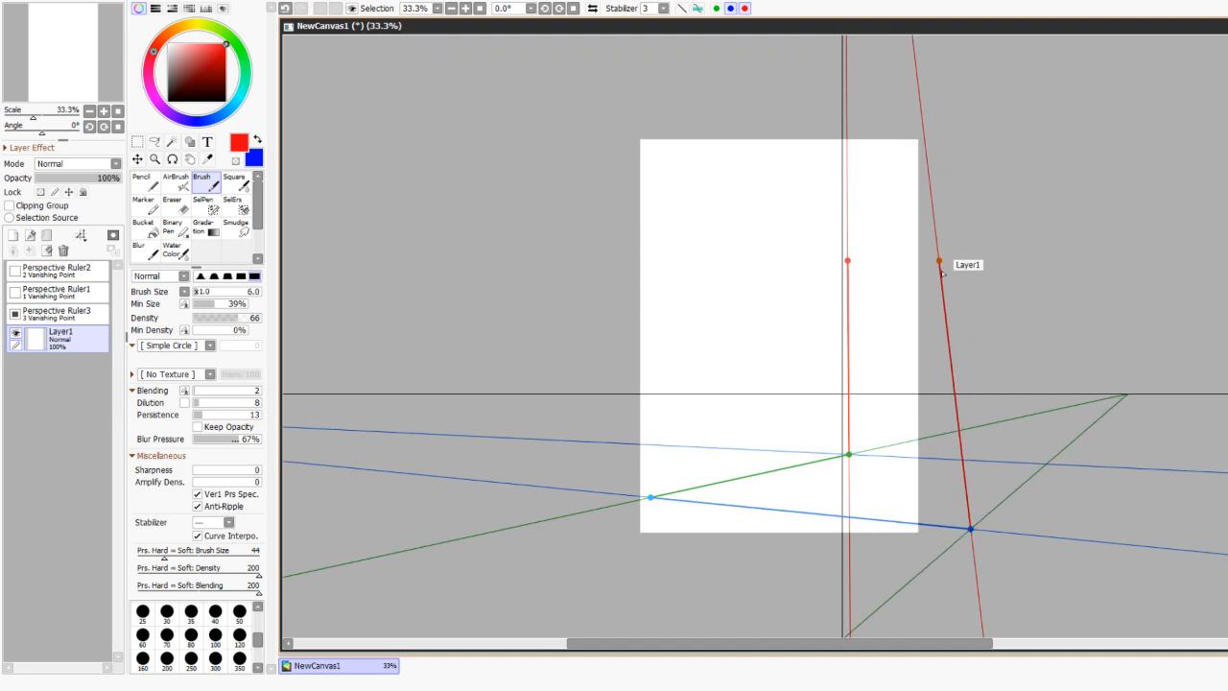